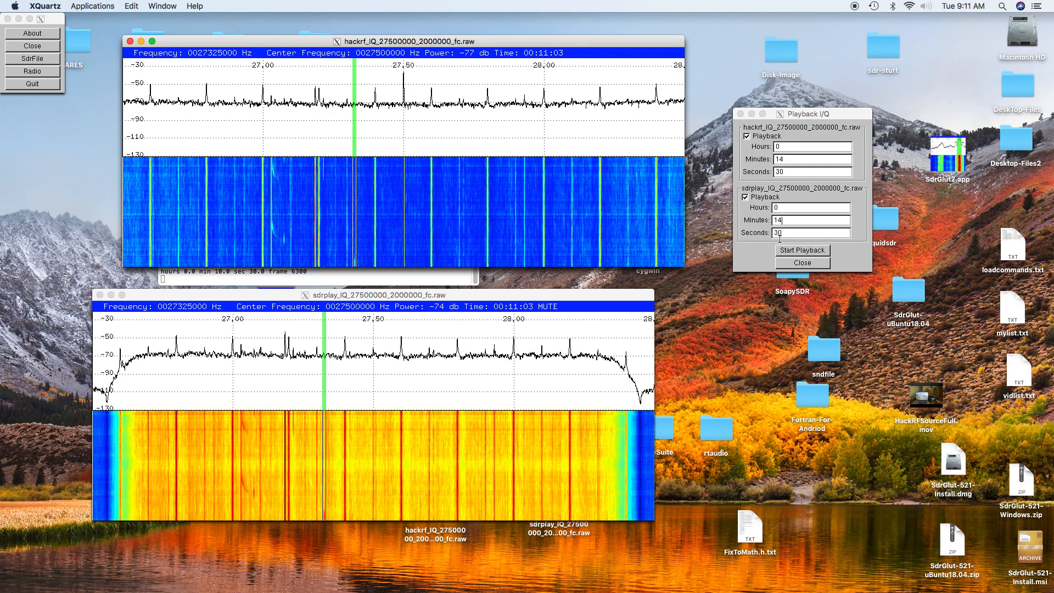
Start synchronized playback of the HackRF and SDRplay files from 0 h 14 min 30 s
{"action": "left_click", "coordinate": [801, 251]}
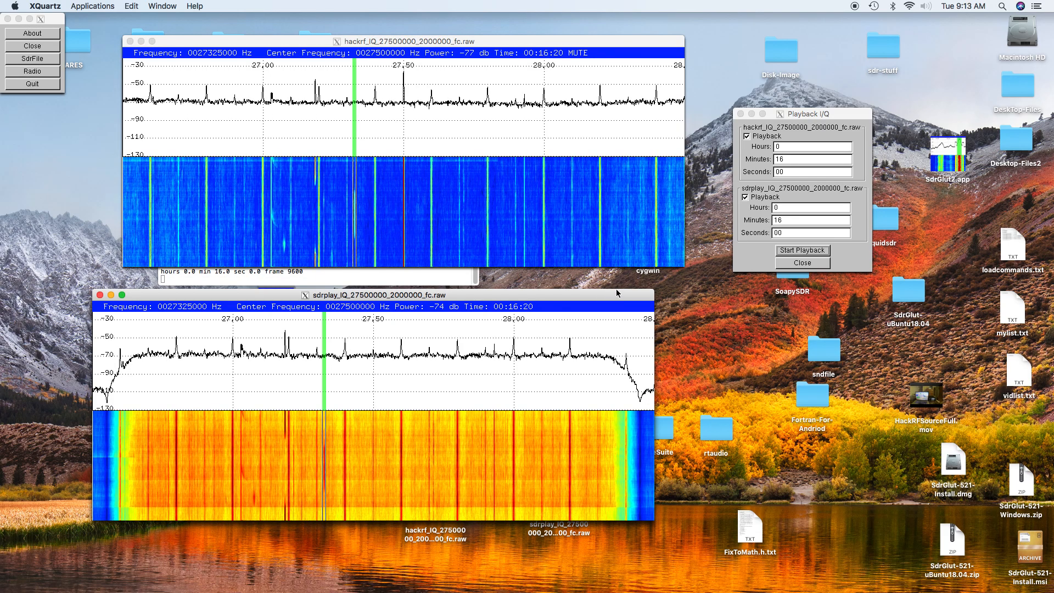
Restart both recordings together from 0 h 16 min 00 s via Start Playback
{"action": "left_click", "coordinate": [802, 251]}
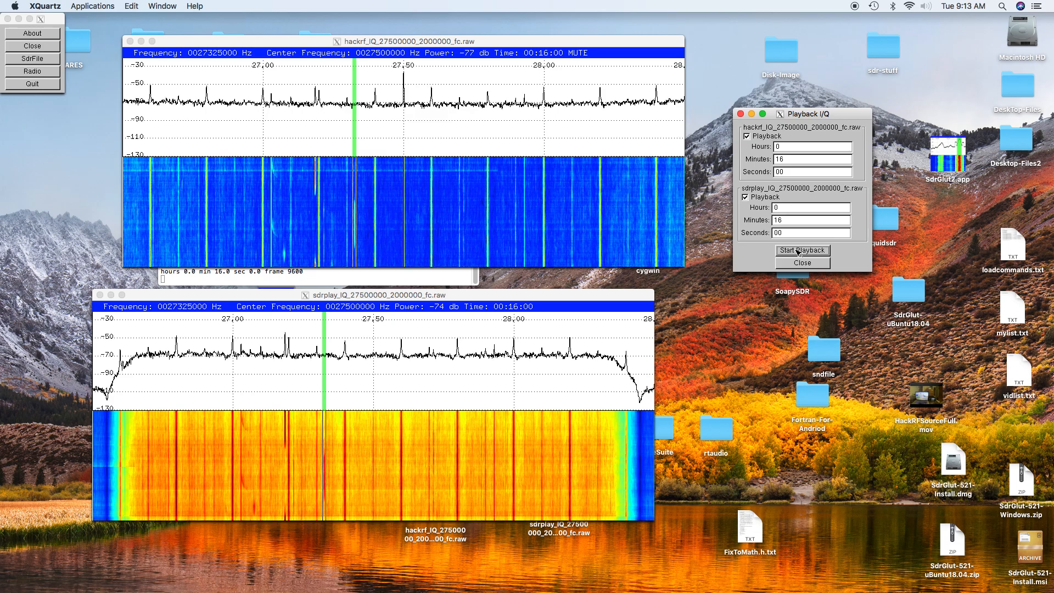